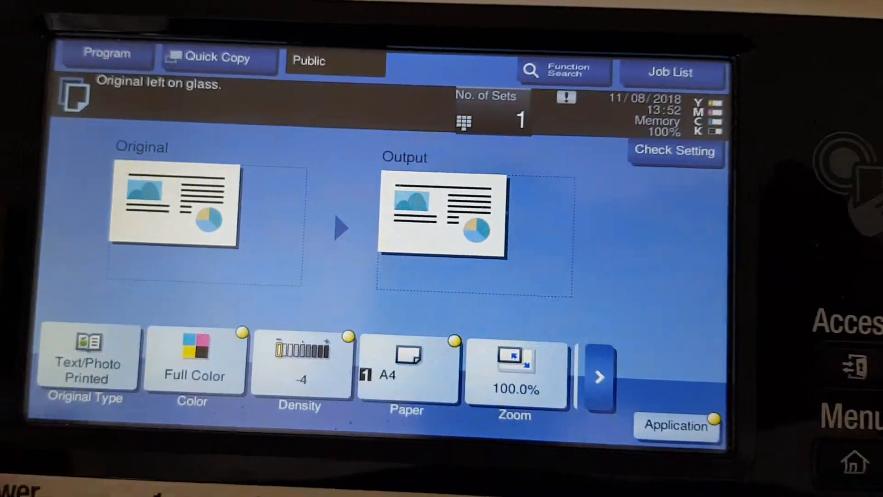
Bring up the Application functions for colour editing and layout.
click(87, 360)
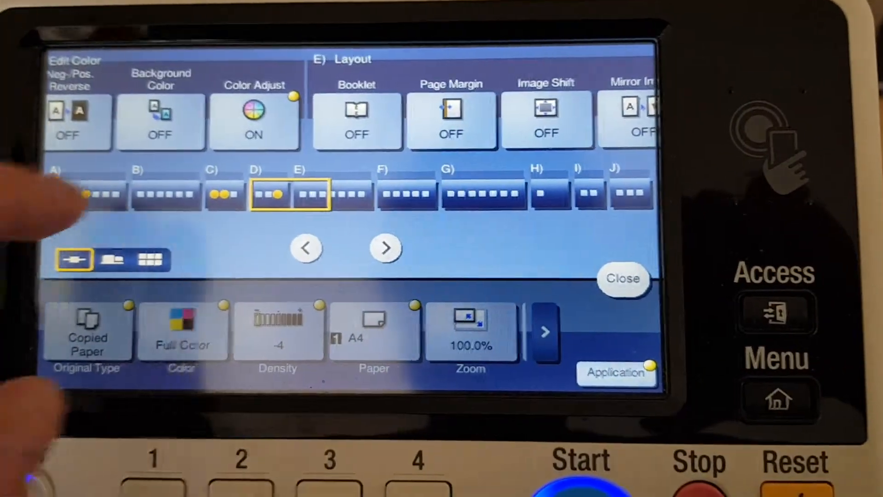
Review the Red and Hue levels in Color Adjust and accept the custom colour adjustments.
click(254, 118)
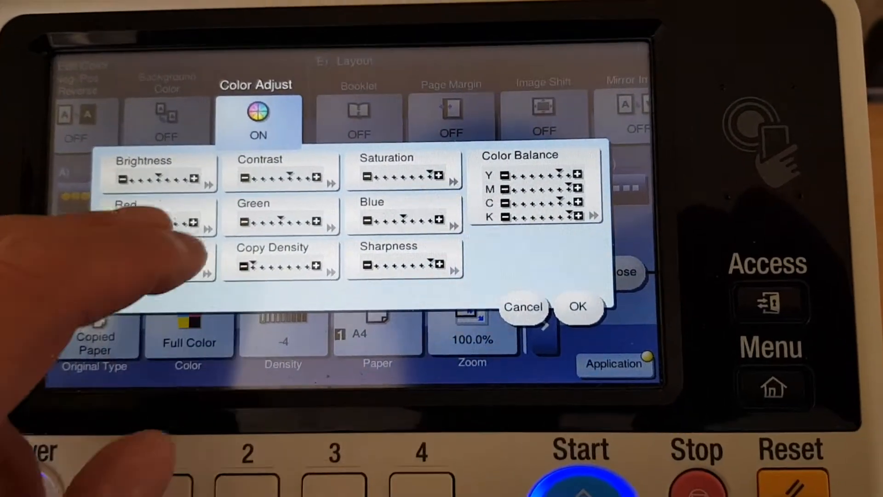
click(157, 220)
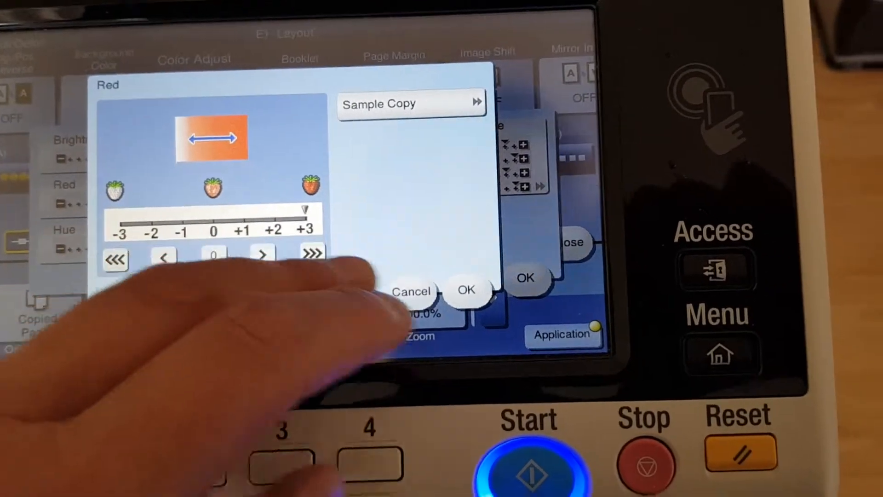
click(465, 289)
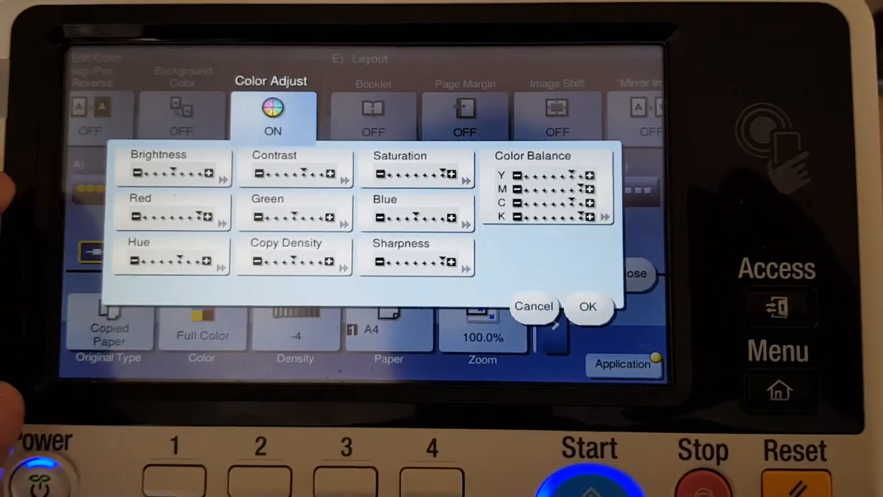
click(173, 257)
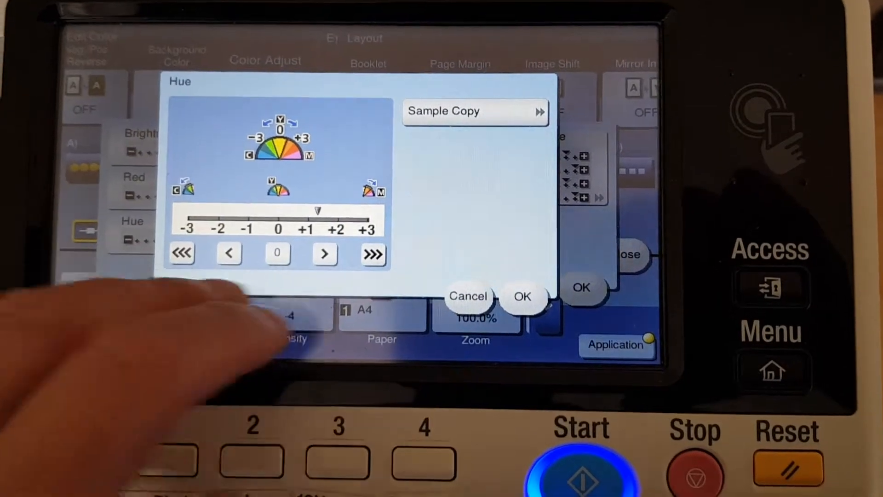
click(522, 295)
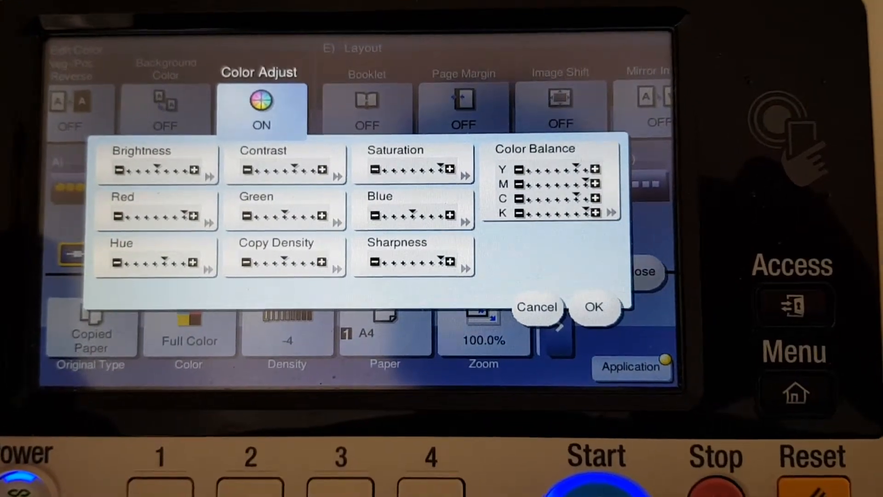
click(551, 180)
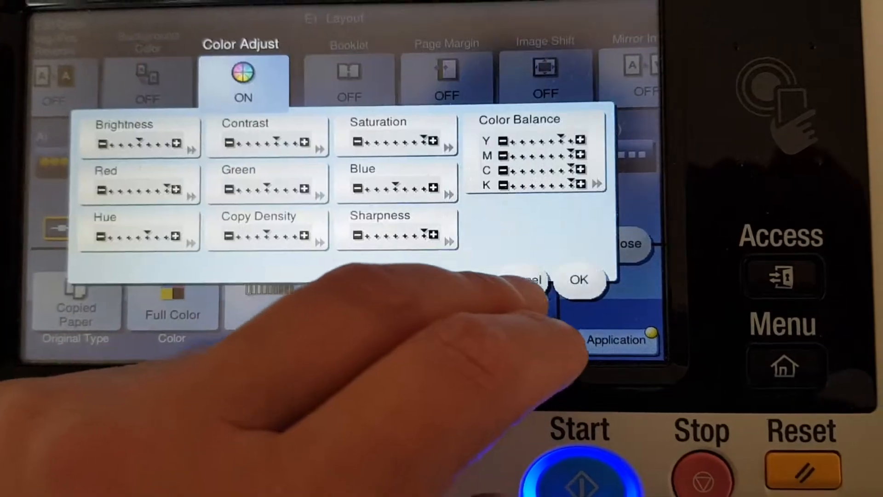
click(579, 280)
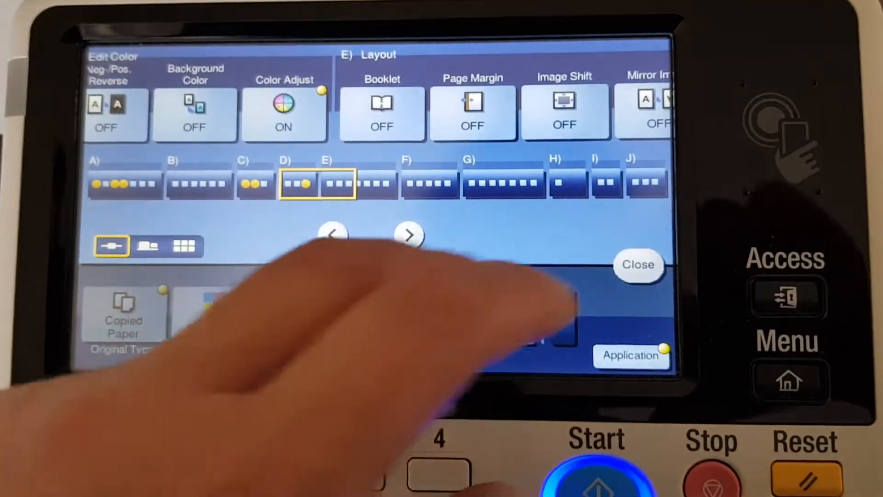
Return to copying and start scanning the original as a full-colour A4 copy.
click(638, 265)
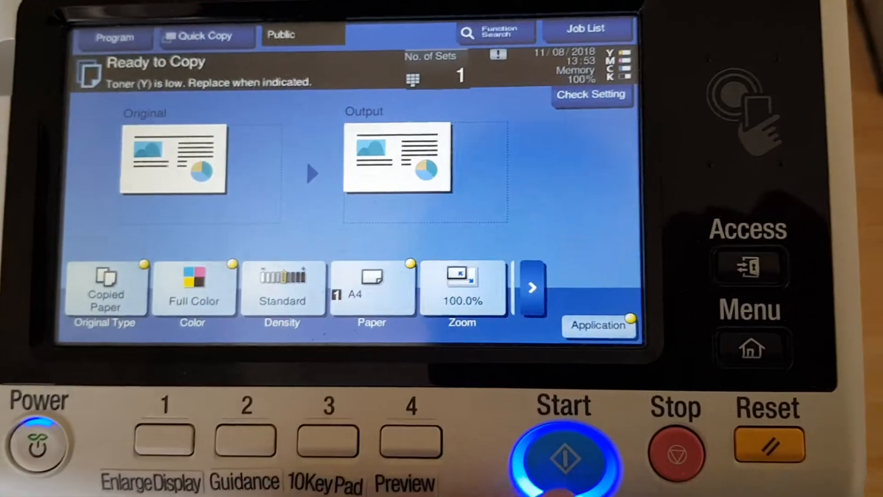
click(564, 453)
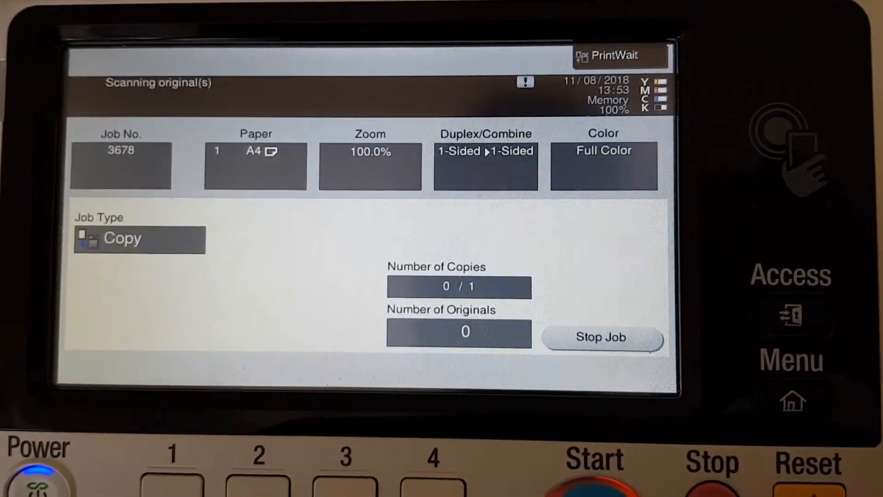
click(554, 456)
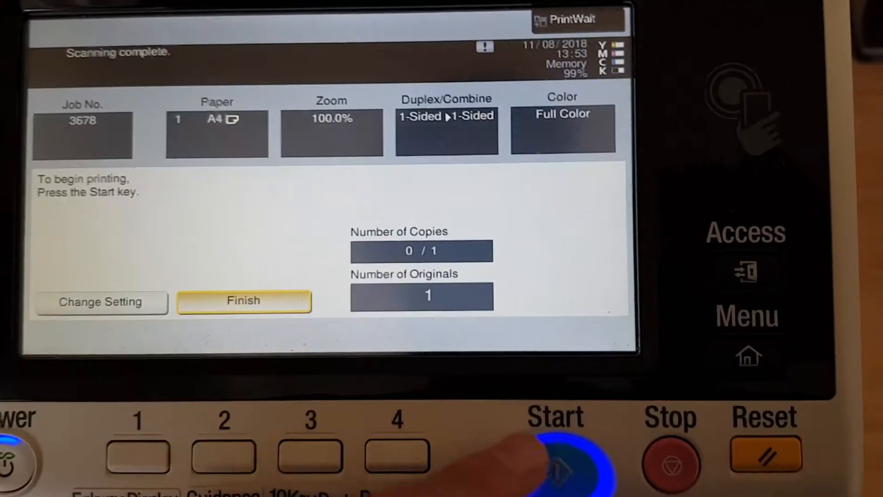